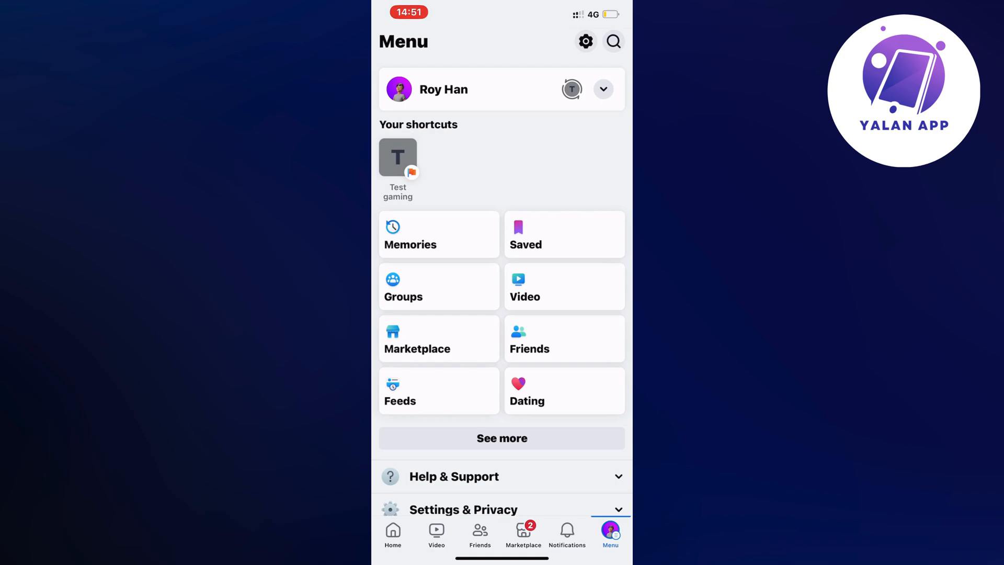
Step: Scroll the Menu down to reveal the expanded Help & Support options
scroll(down, 3)
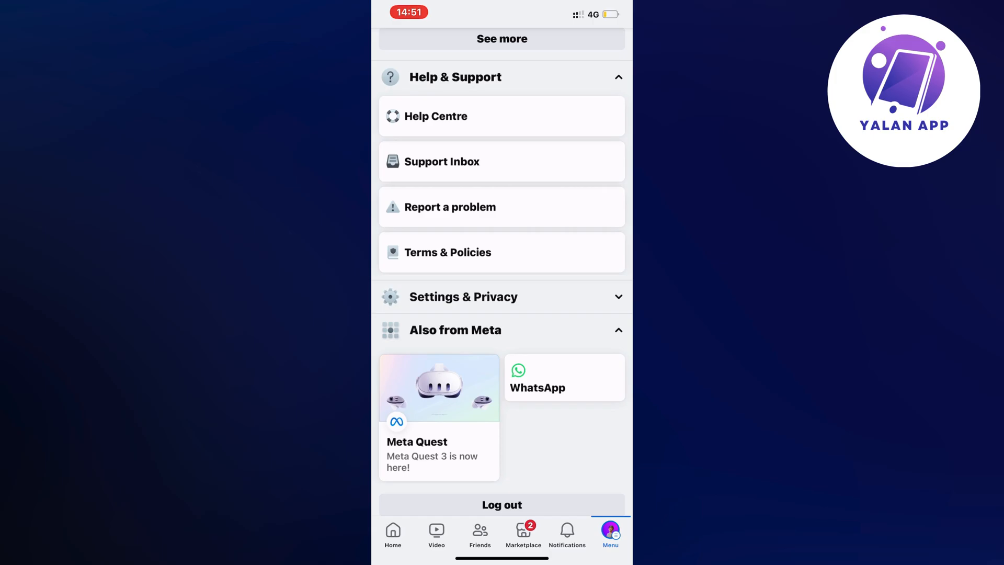
Step: Start a new report via Report a problem and the blue Report problem button
click(502, 207)
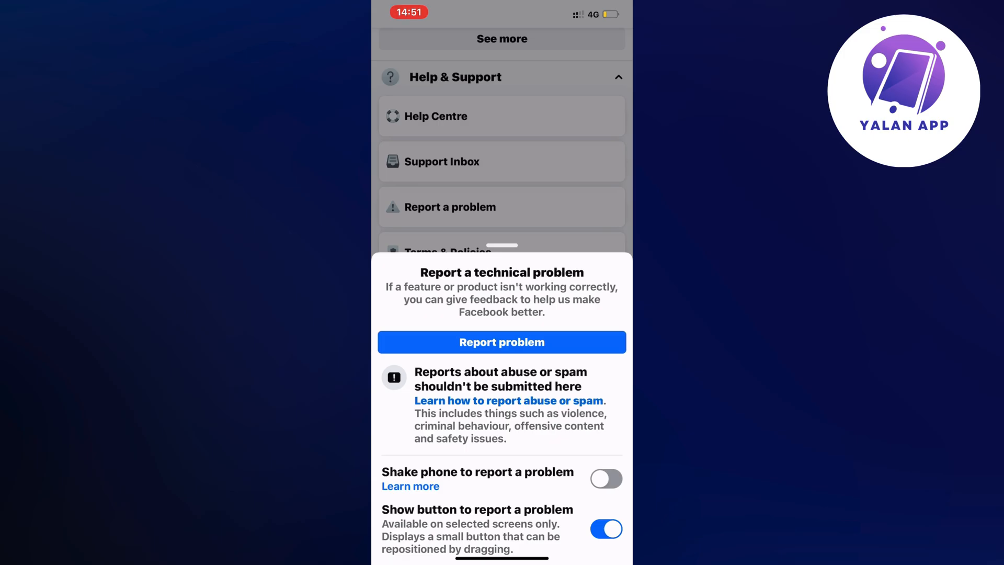
click(501, 342)
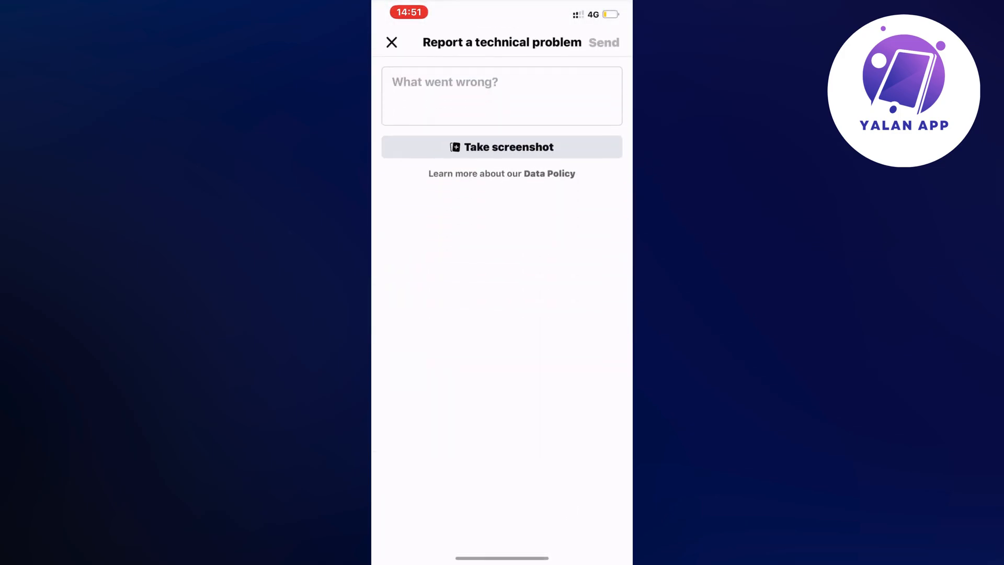
Step: Describe the account's advertising restriction in 'What went wrong?' and send the report
click(501, 95)
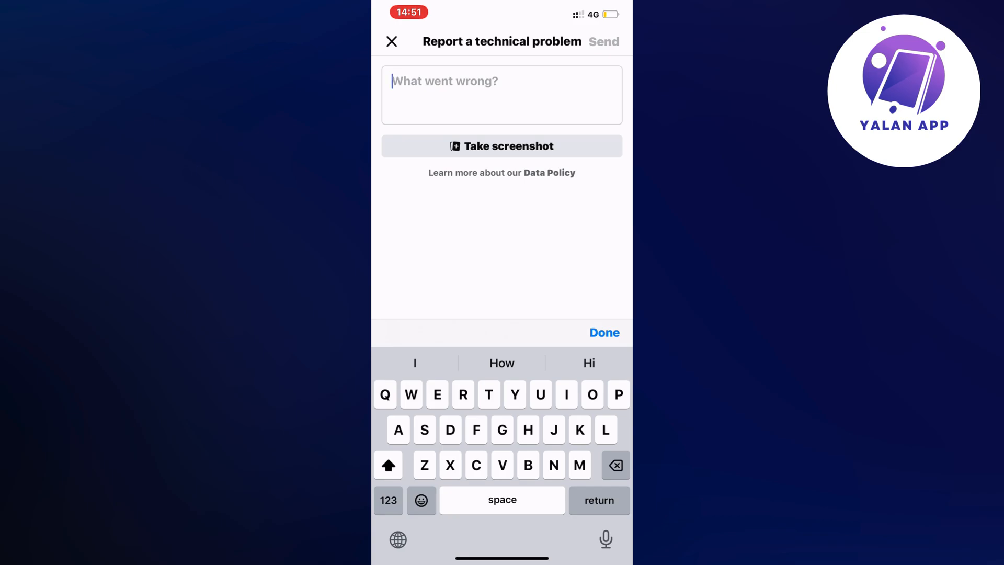
text(I am having issue)
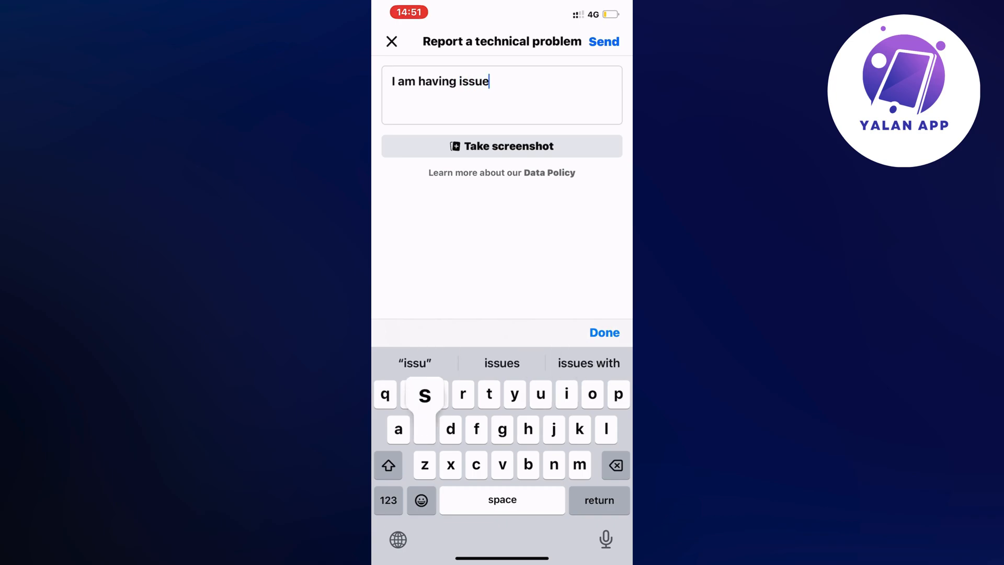
text(s with not beint)
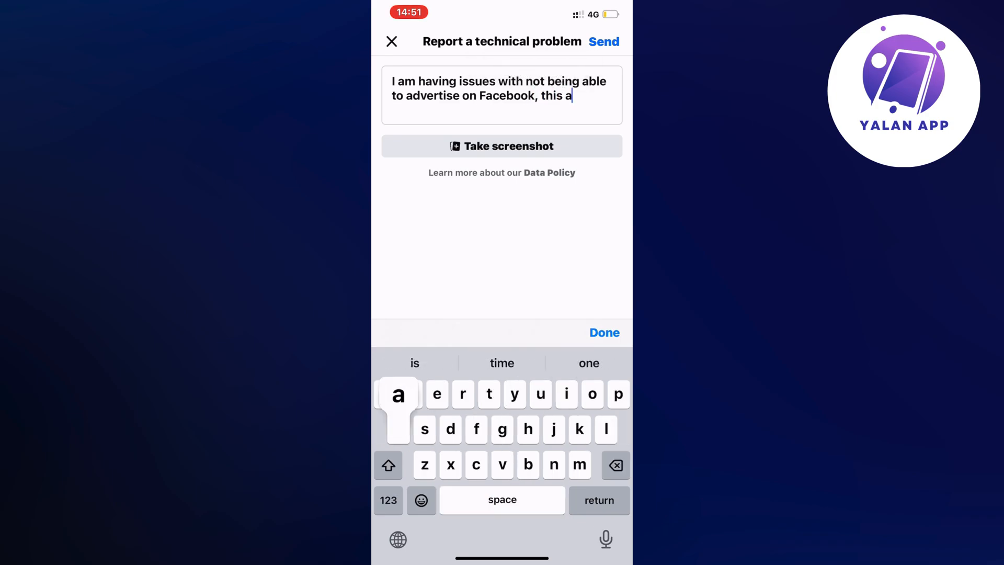
text(ccount is restricted from advertising, I need this to be fixed)
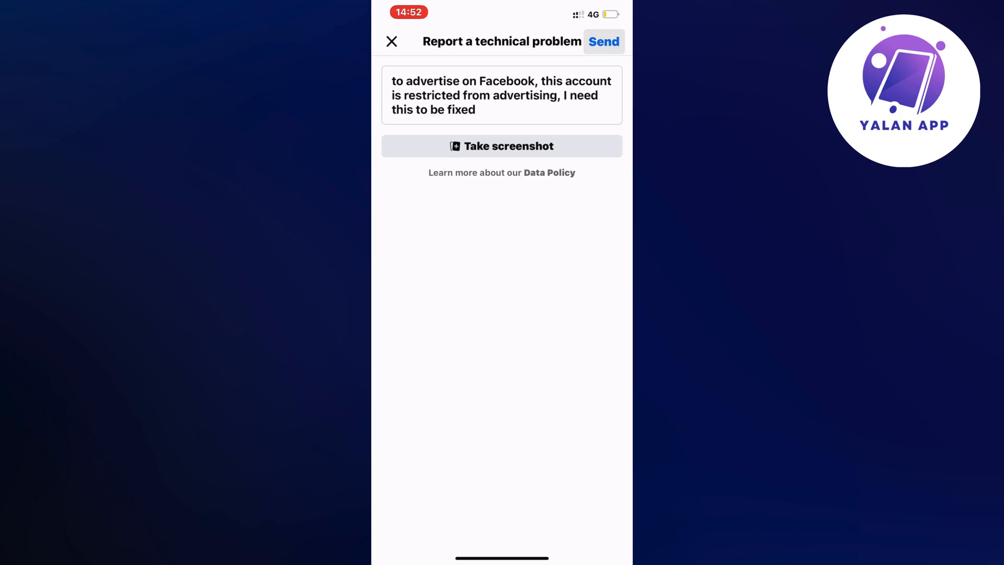
click(602, 41)
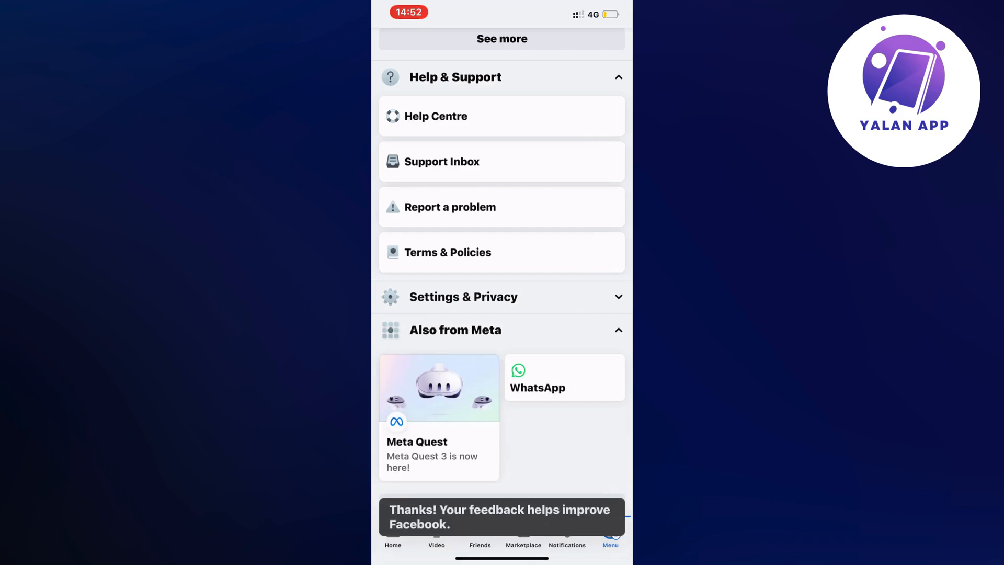